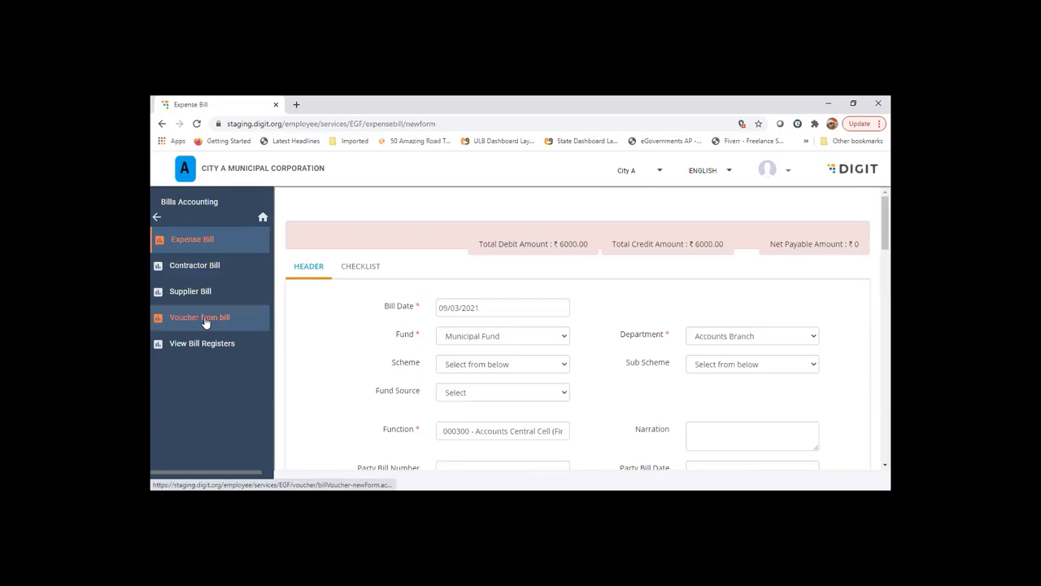
Search Voucher from Bill for Expense bill type, listing two bills ready for vouchering
{"action": "left_click", "coordinate": [199, 316]}
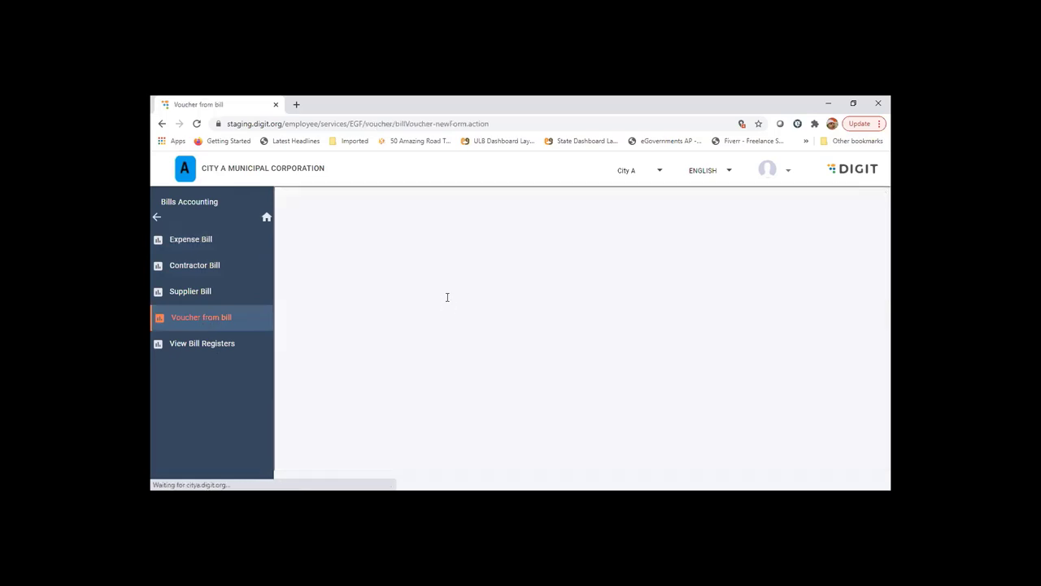
{"action": "left_click", "coordinate": [201, 317]}
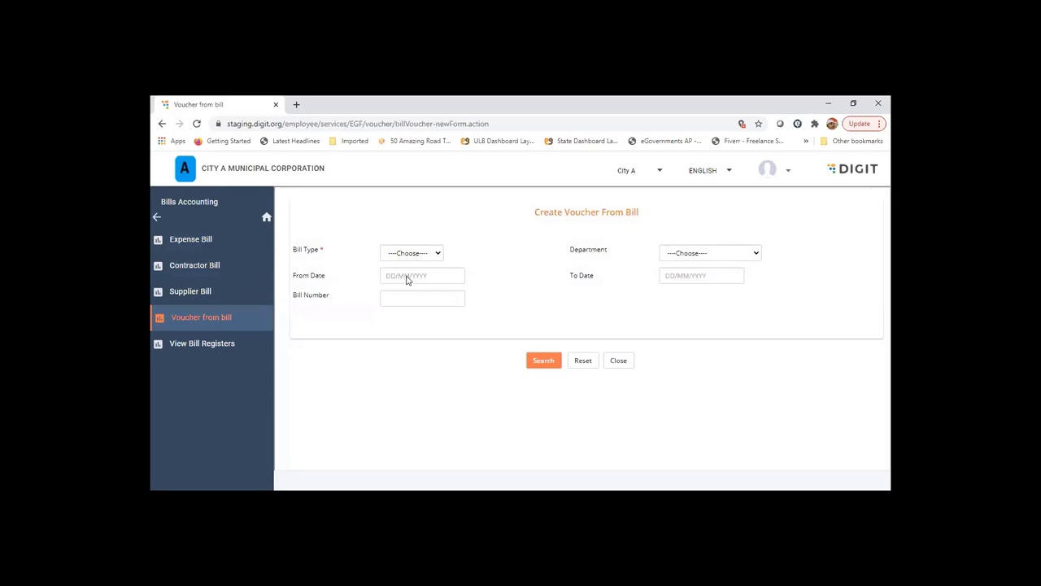
{"action": "left_click", "coordinate": [410, 252]}
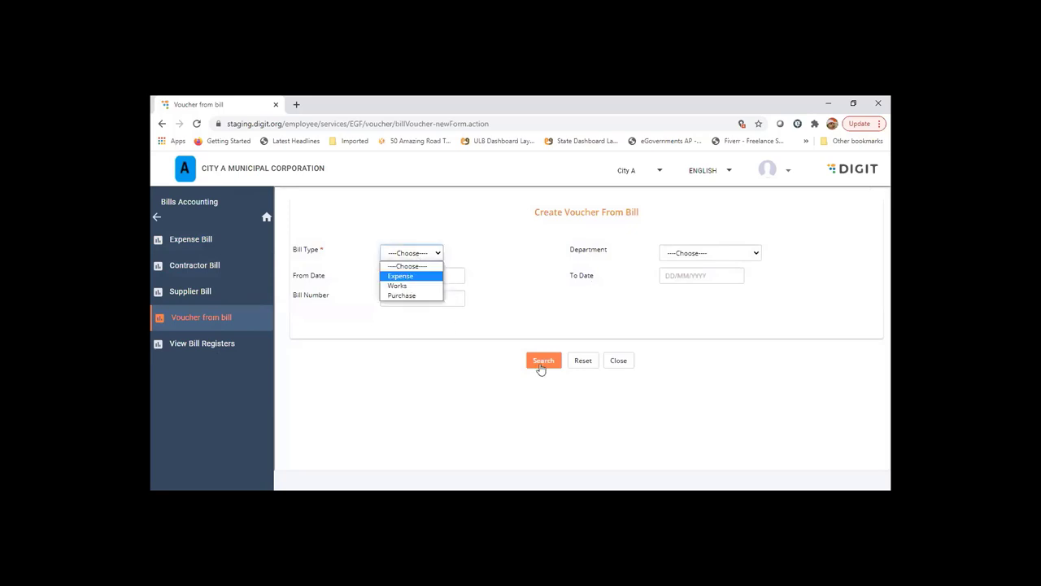
{"action": "left_click", "coordinate": [399, 275]}
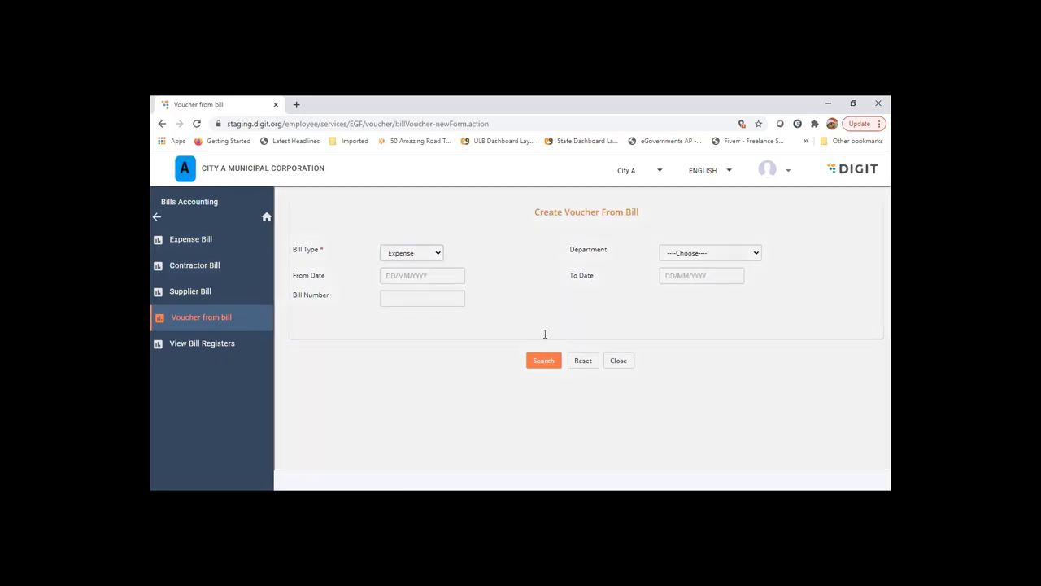
{"action": "left_click", "coordinate": [544, 360]}
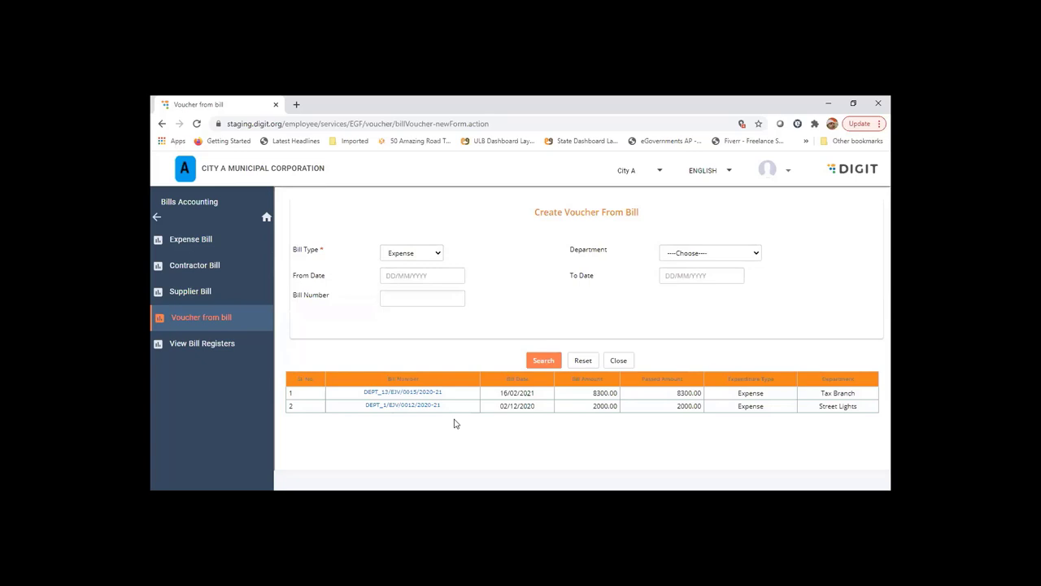
{"action": "mouse_move", "coordinate": [477, 426]}
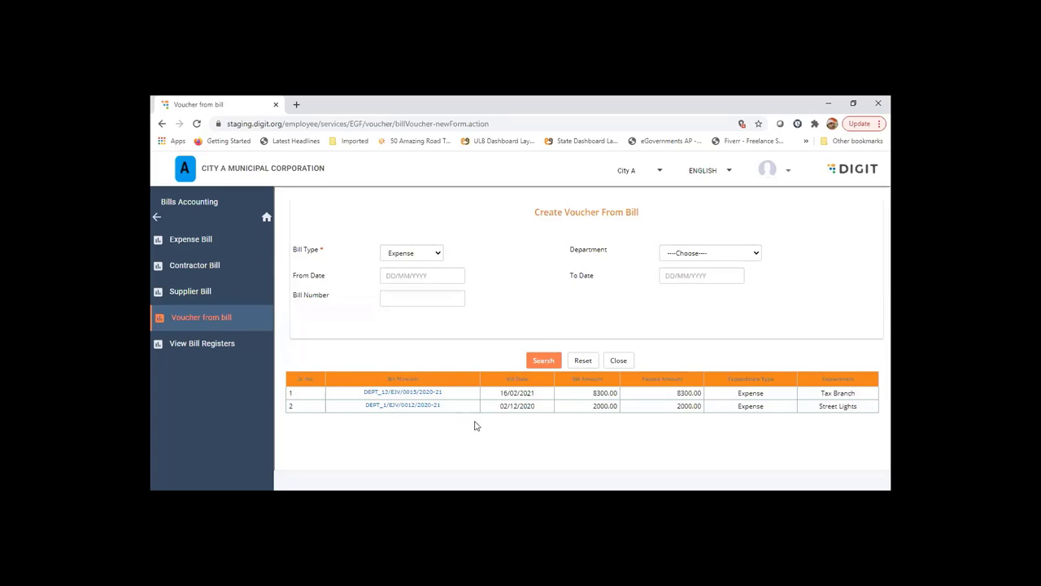
{"action": "mouse_move", "coordinate": [393, 399]}
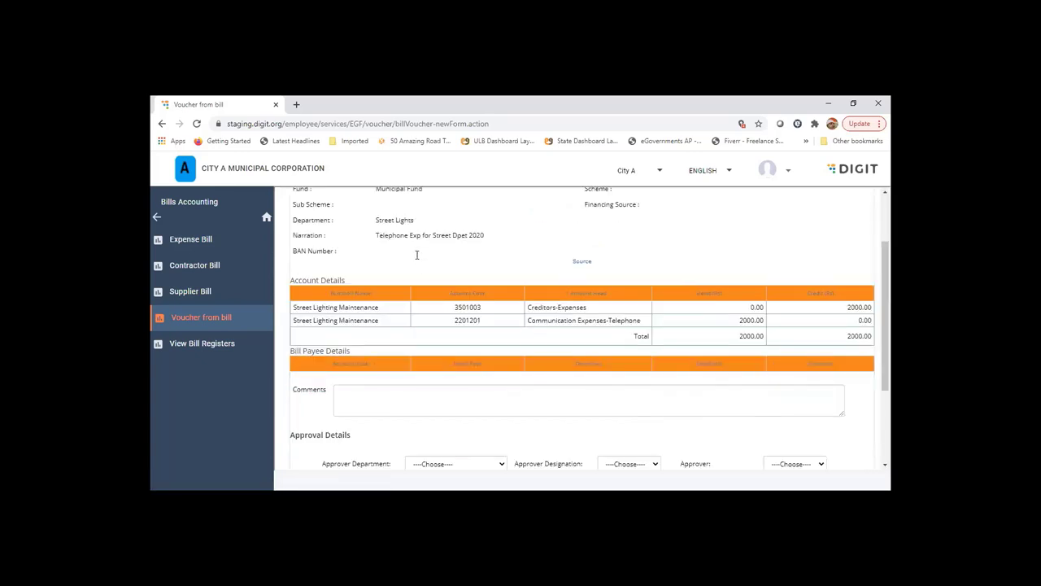
Review the account details of the 2,000 Street Lights telephone expense bill voucher form
{"action": "scroll", "scroll_direction": "up", "scroll_amount": 3}
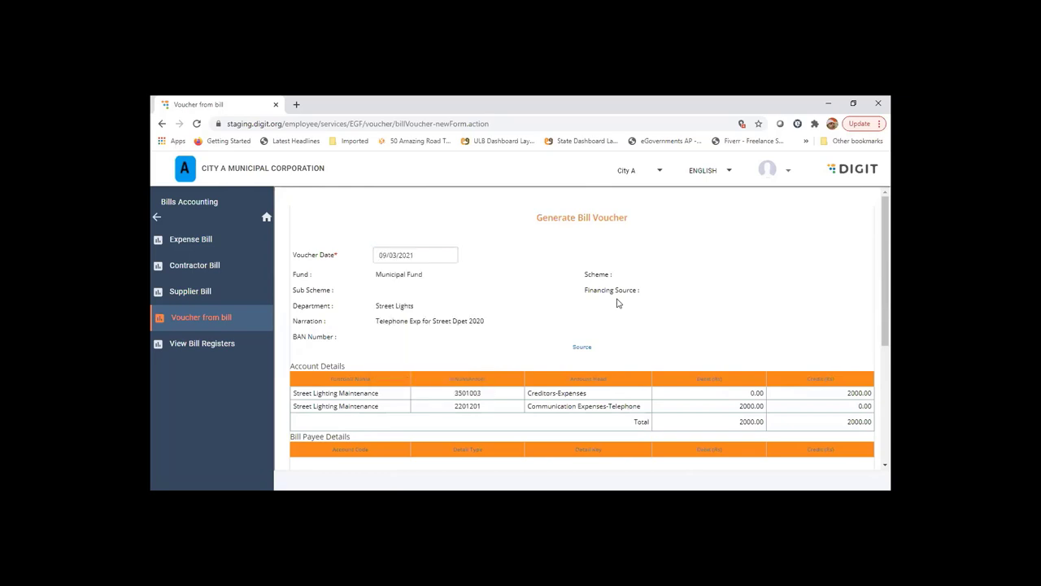
{"action": "scroll", "scroll_direction": "down", "scroll_amount": 3}
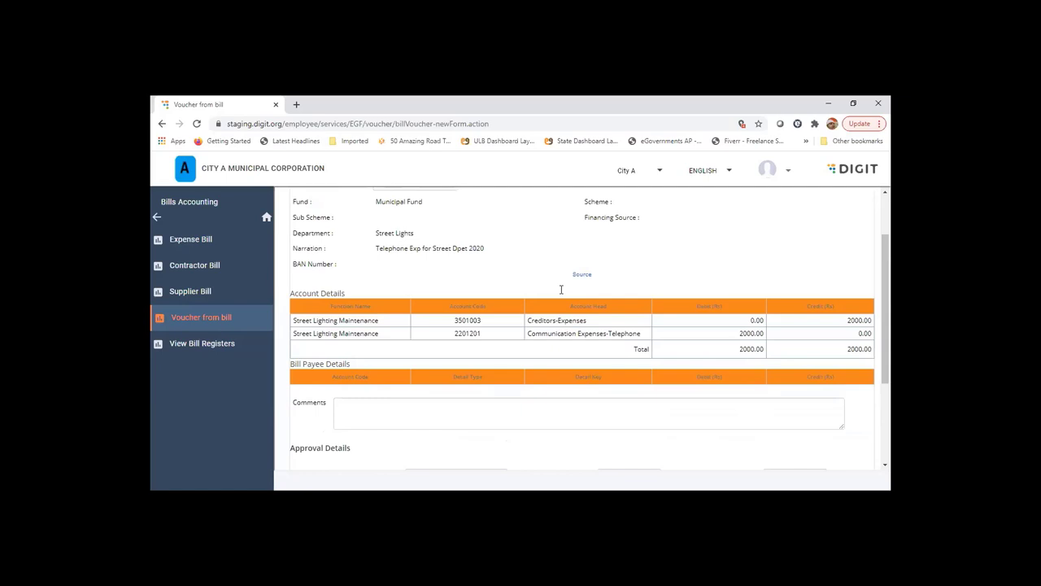
{"action": "mouse_move", "coordinate": [582, 276]}
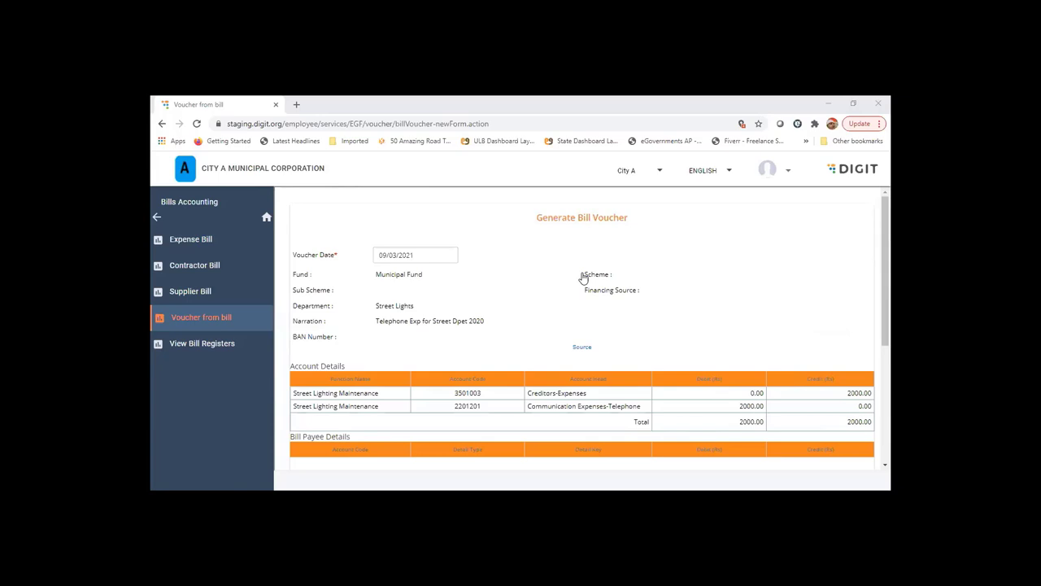
{"action": "mouse_move", "coordinate": [624, 283]}
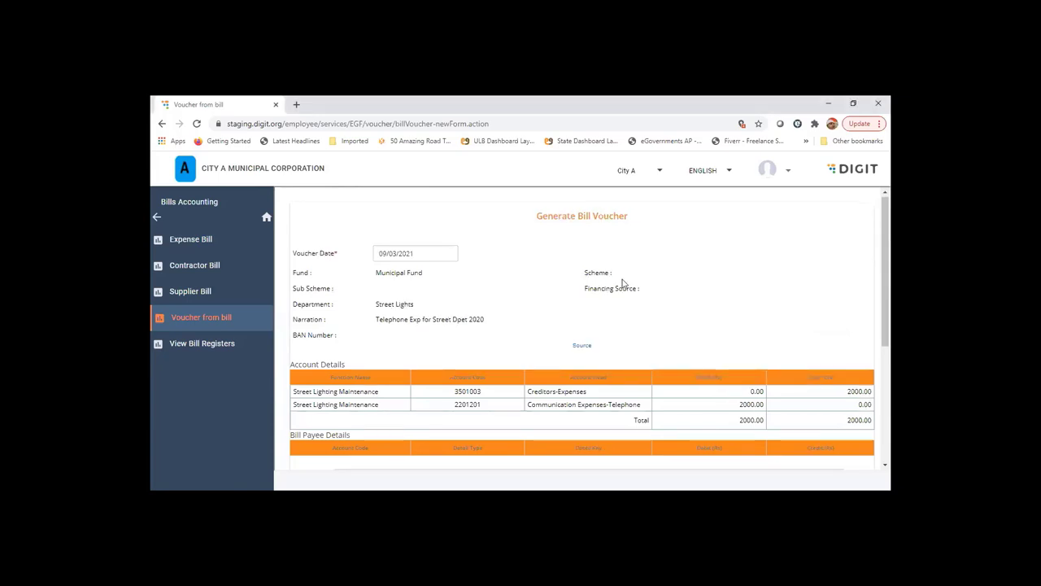
Create And Approve the Street Lights voucher, rejected with a Budget Check failed error
{"action": "scroll", "scroll_direction": "down", "scroll_amount": 3}
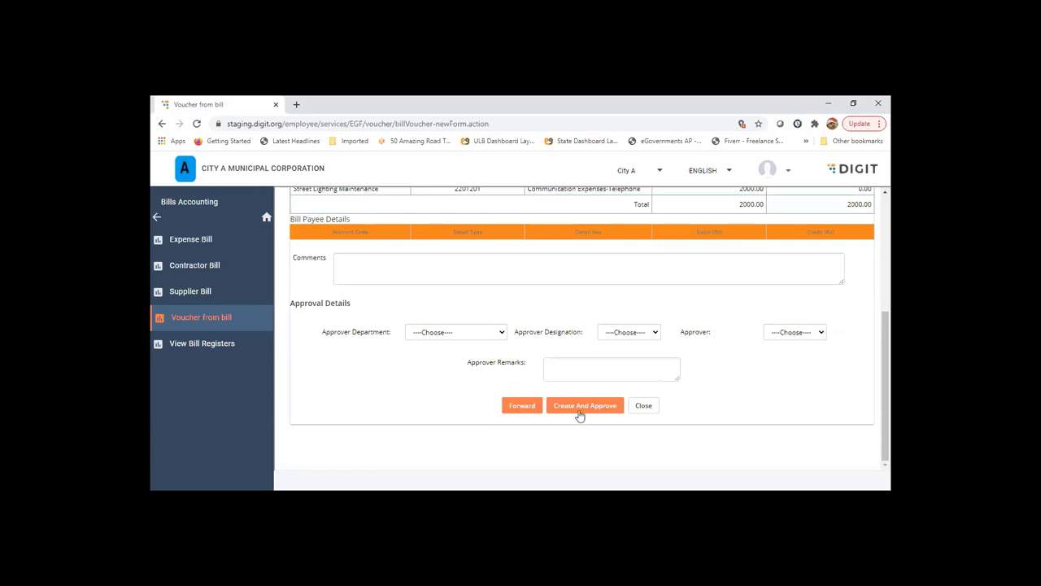
{"action": "mouse_move", "coordinate": [589, 412]}
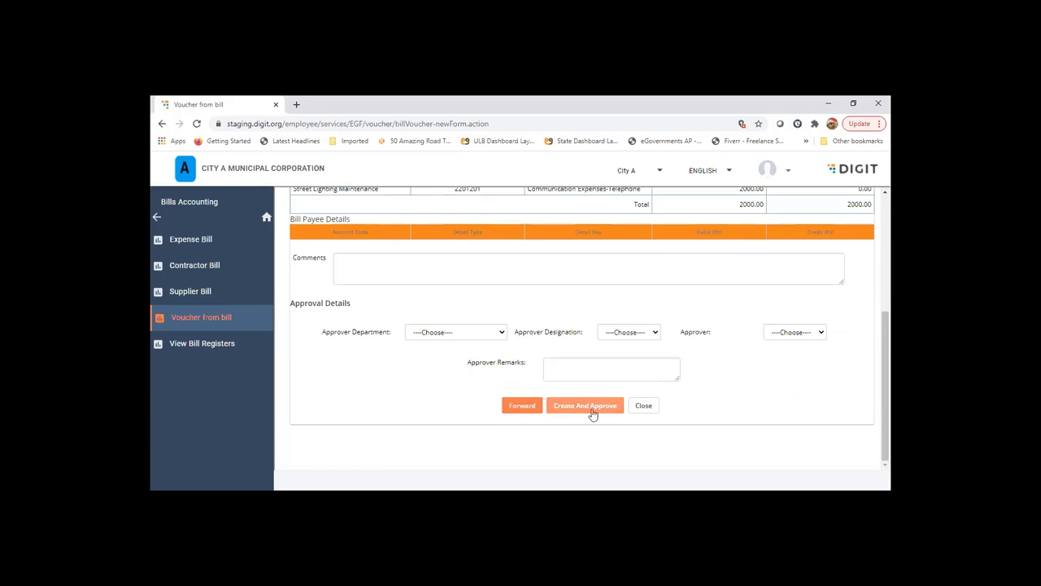
{"action": "mouse_move", "coordinate": [529, 396]}
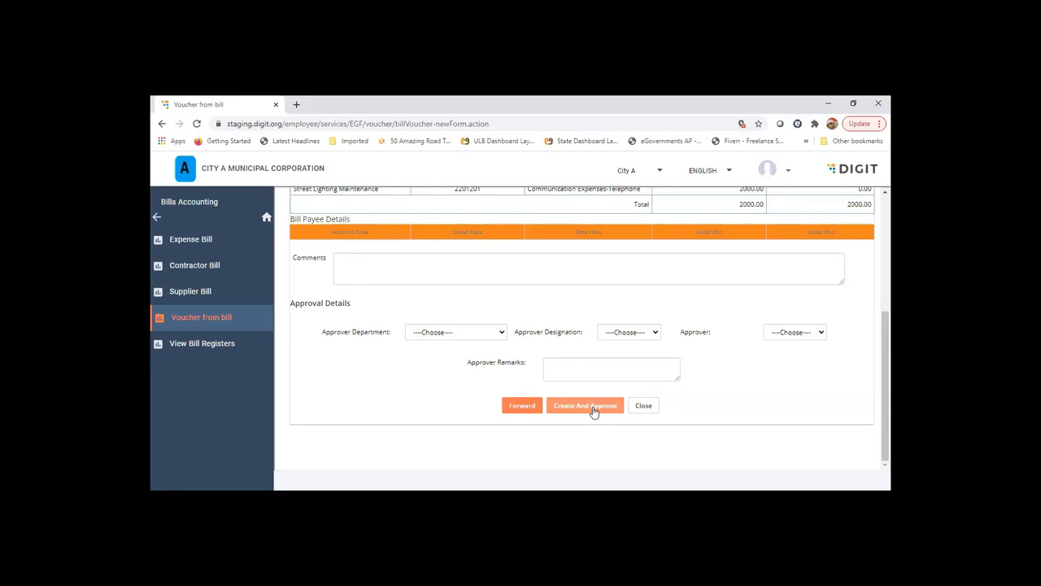
{"action": "mouse_move", "coordinate": [593, 411]}
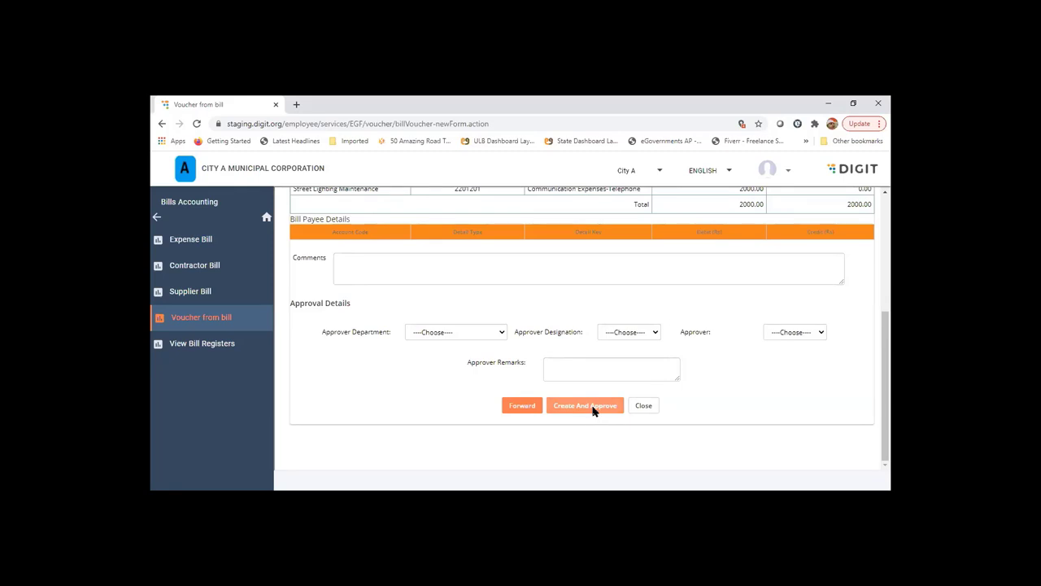
{"action": "left_click", "coordinate": [585, 405]}
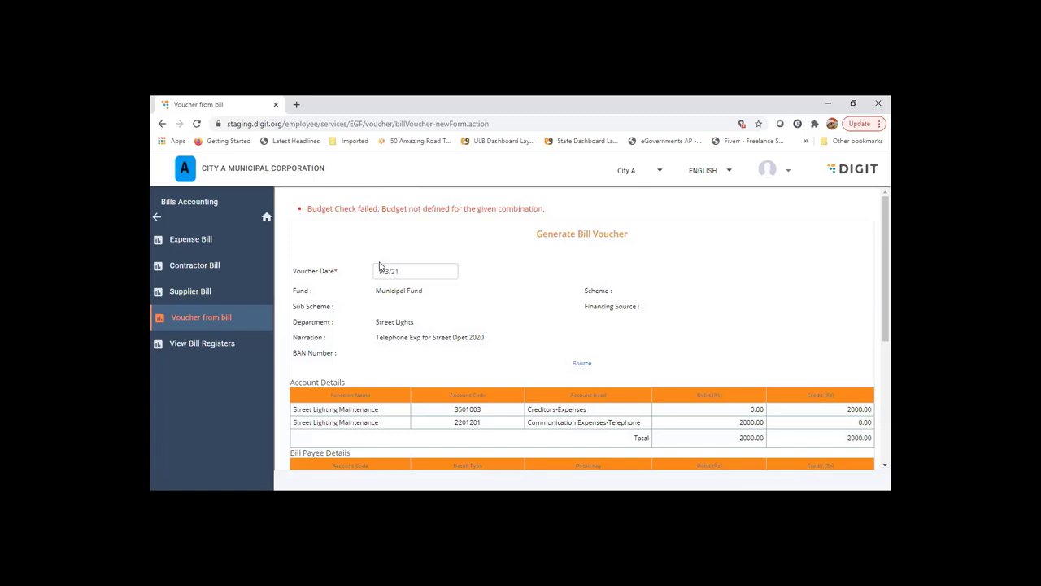
{"action": "scroll", "scroll_direction": "down", "scroll_amount": 3}
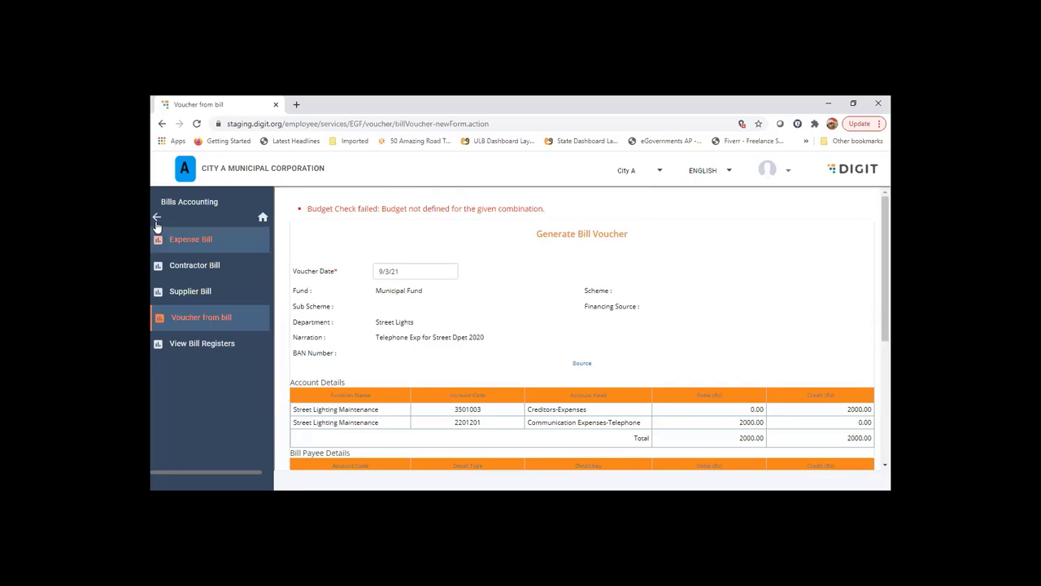
Navigate through the finance set-up options to the Create/Update Budget Control Type configuration
{"action": "left_click", "coordinate": [157, 216]}
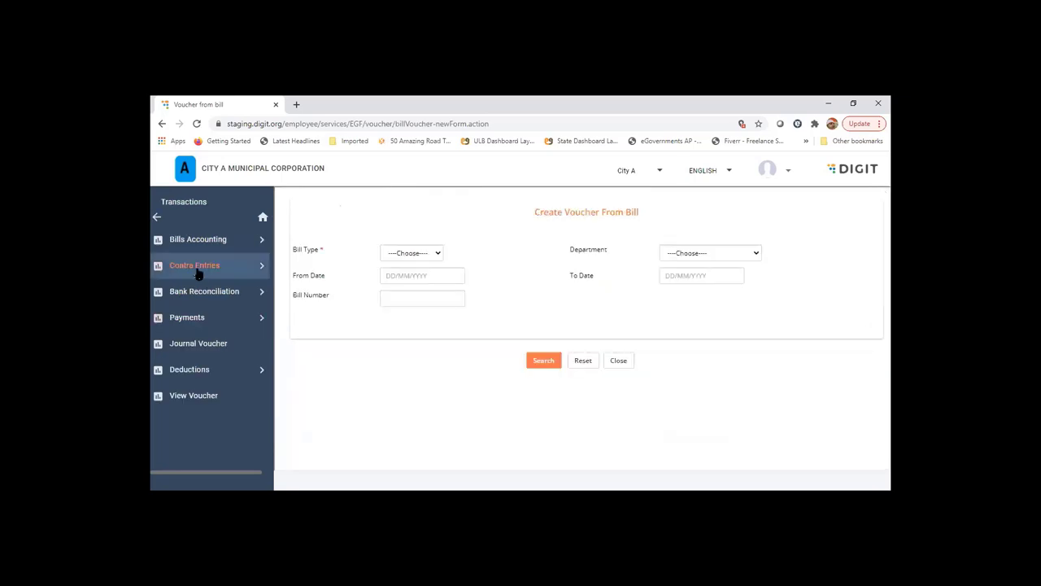
{"action": "left_click", "coordinate": [157, 217]}
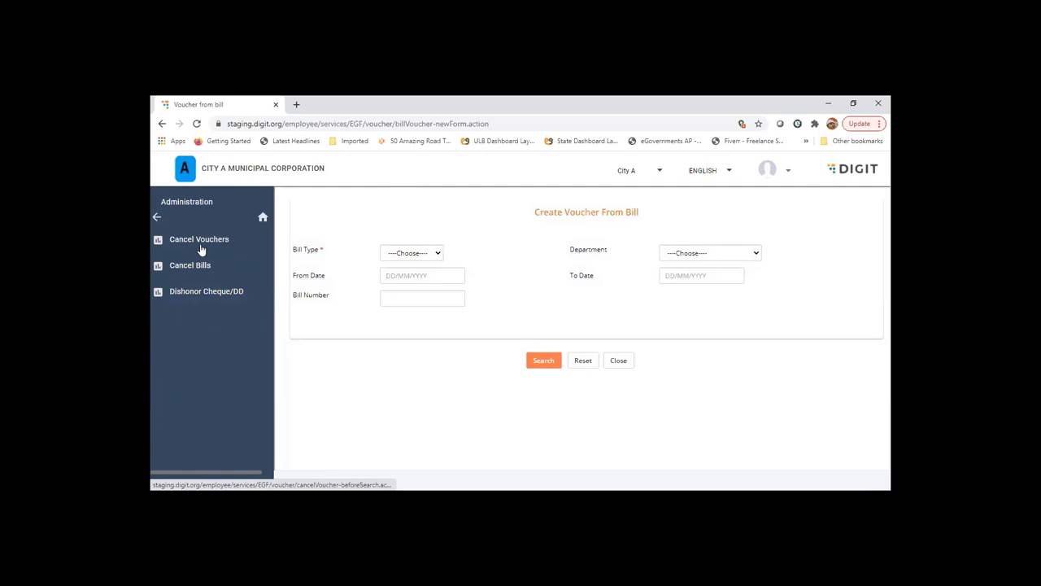
{"action": "left_click", "coordinate": [157, 216]}
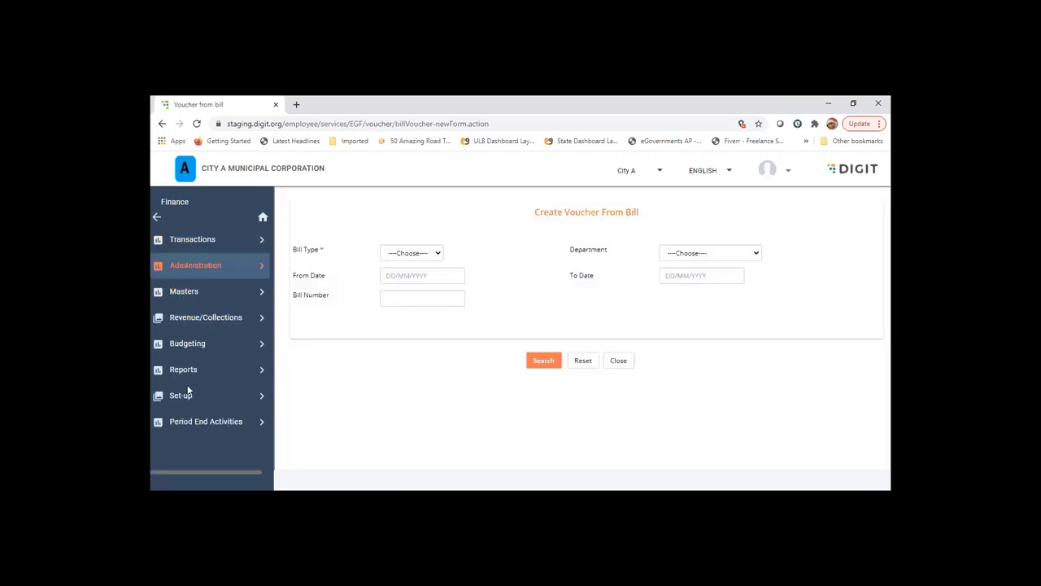
{"action": "left_click", "coordinate": [179, 395]}
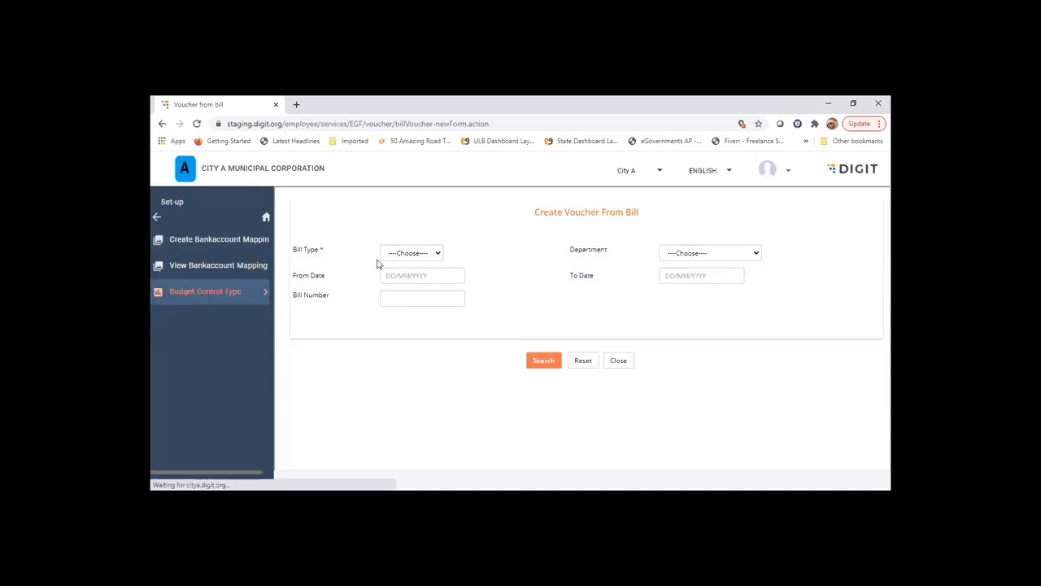
{"action": "left_click", "coordinate": [412, 252]}
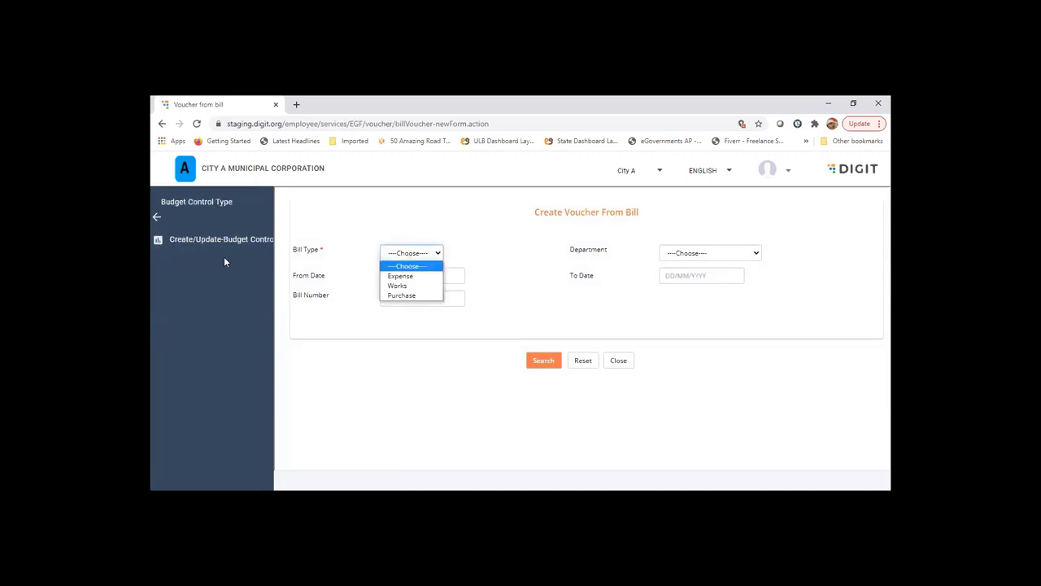
{"action": "left_click", "coordinate": [220, 238]}
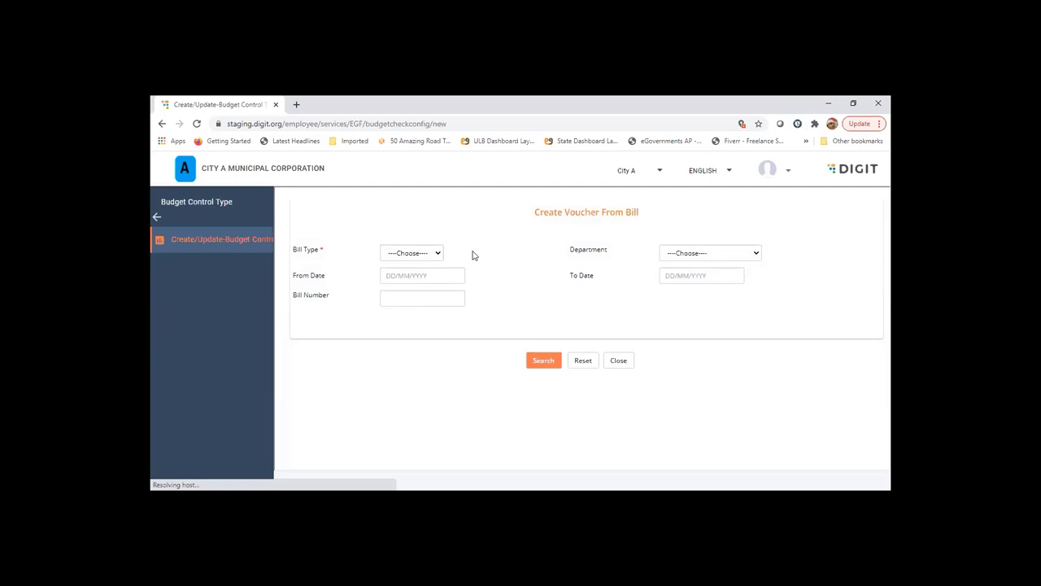
Set the budget control type value to NONE, save it, and return to the home inbox
{"action": "left_click", "coordinate": [221, 239]}
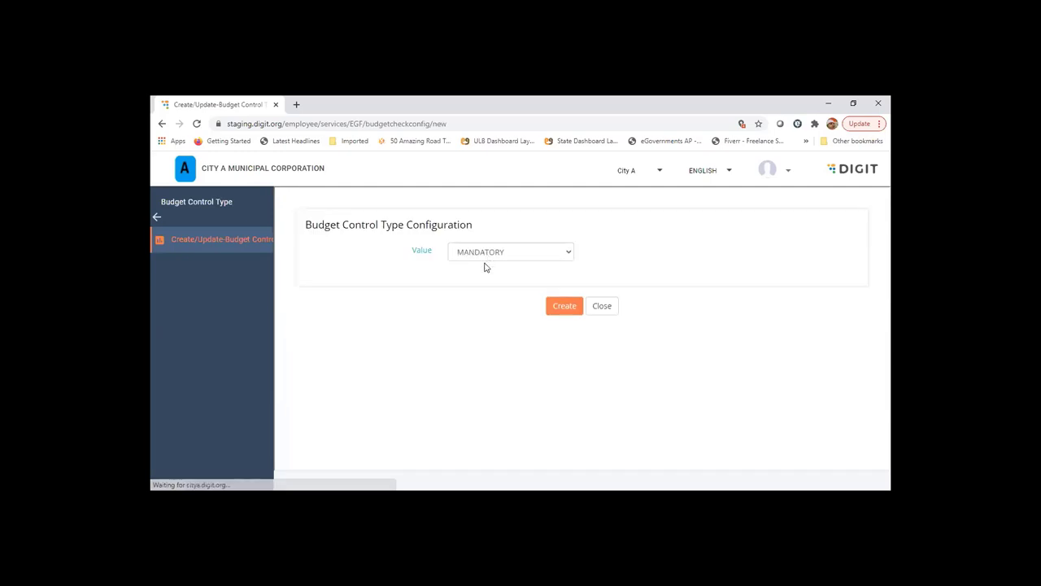
{"action": "left_click", "coordinate": [510, 250]}
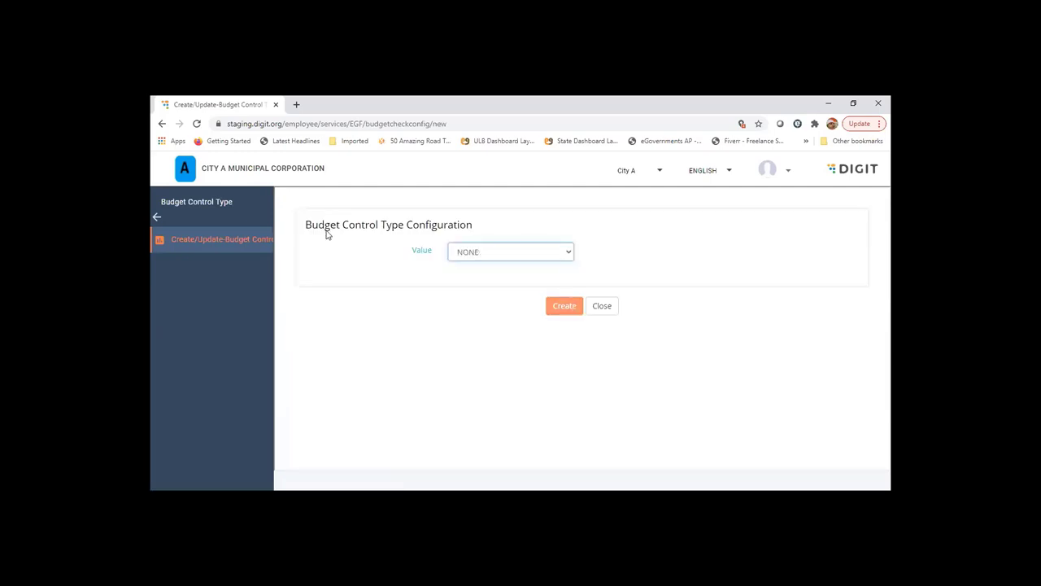
{"action": "left_click", "coordinate": [563, 305]}
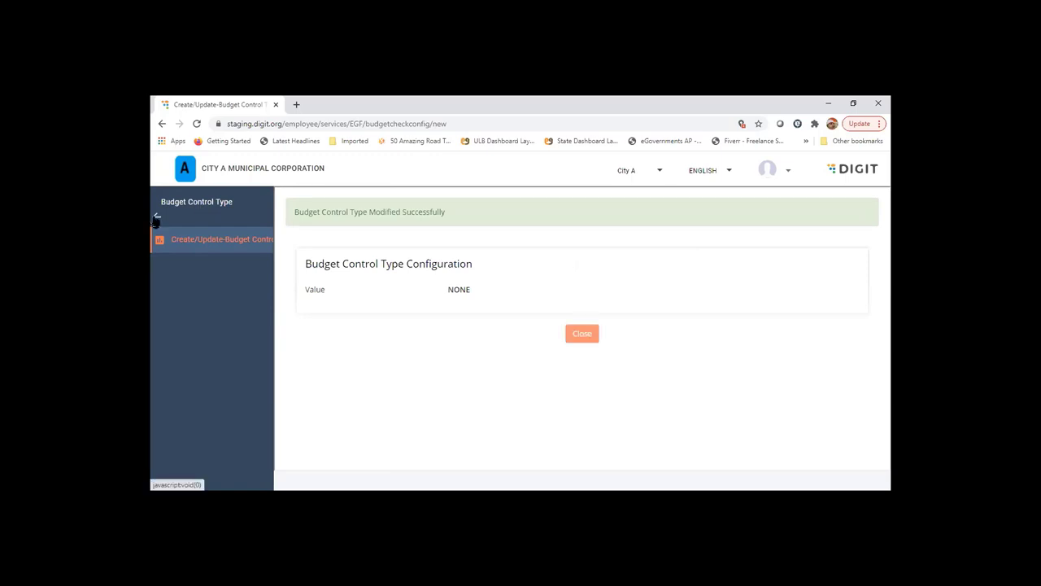
{"action": "left_click", "coordinate": [581, 333]}
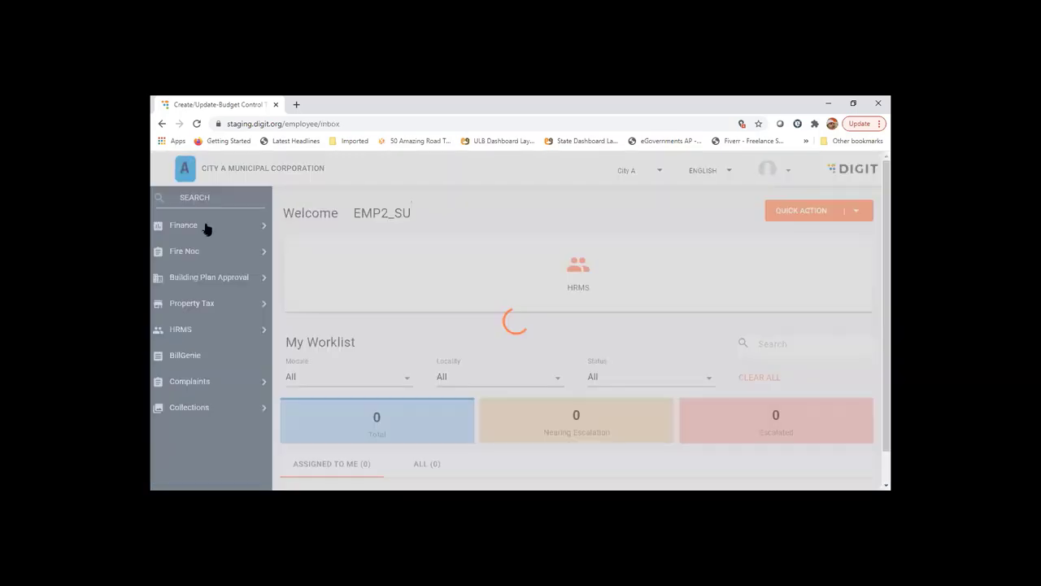
Navigate Finance > Transactions > Bills Accounting to the Voucher from bill form
{"action": "left_click", "coordinate": [183, 224]}
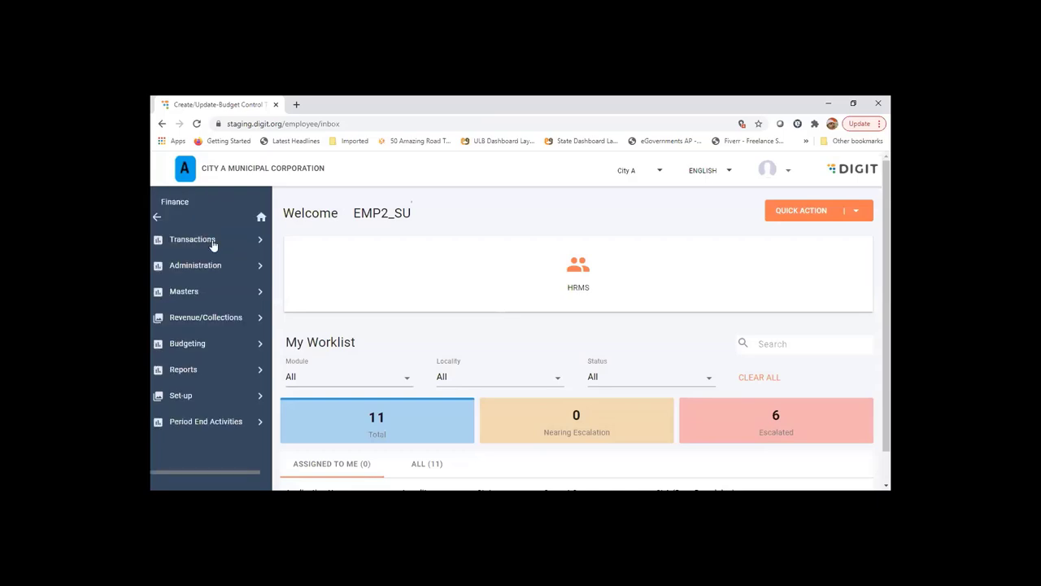
{"action": "left_click", "coordinate": [193, 239]}
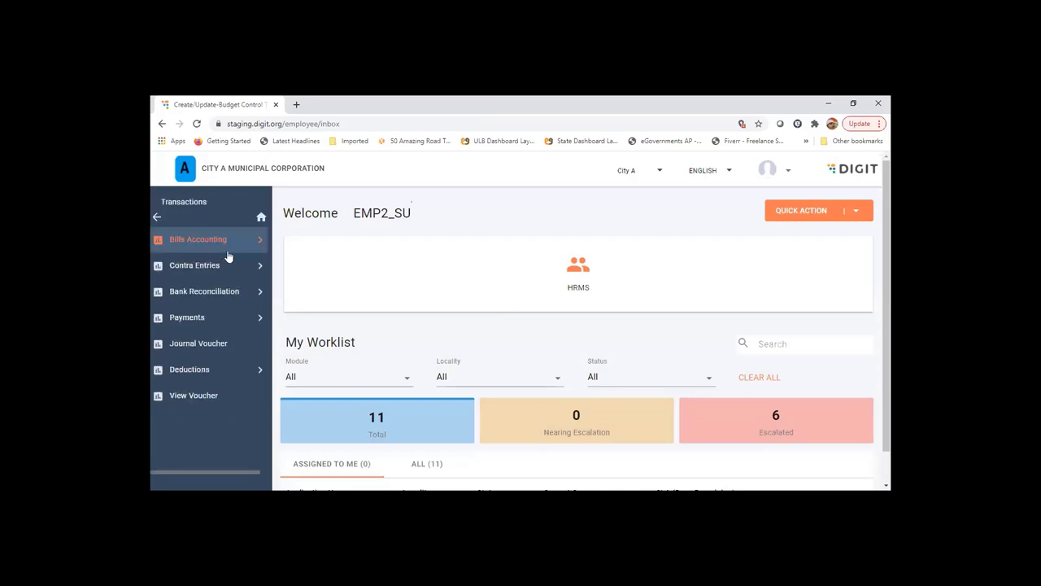
{"action": "left_click", "coordinate": [198, 238]}
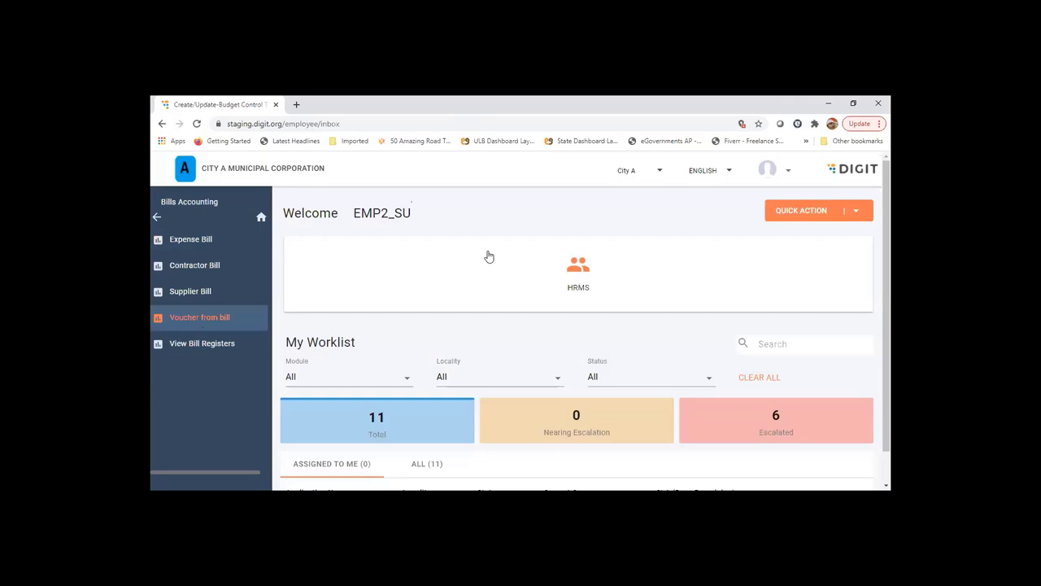
{"action": "left_click", "coordinate": [200, 316]}
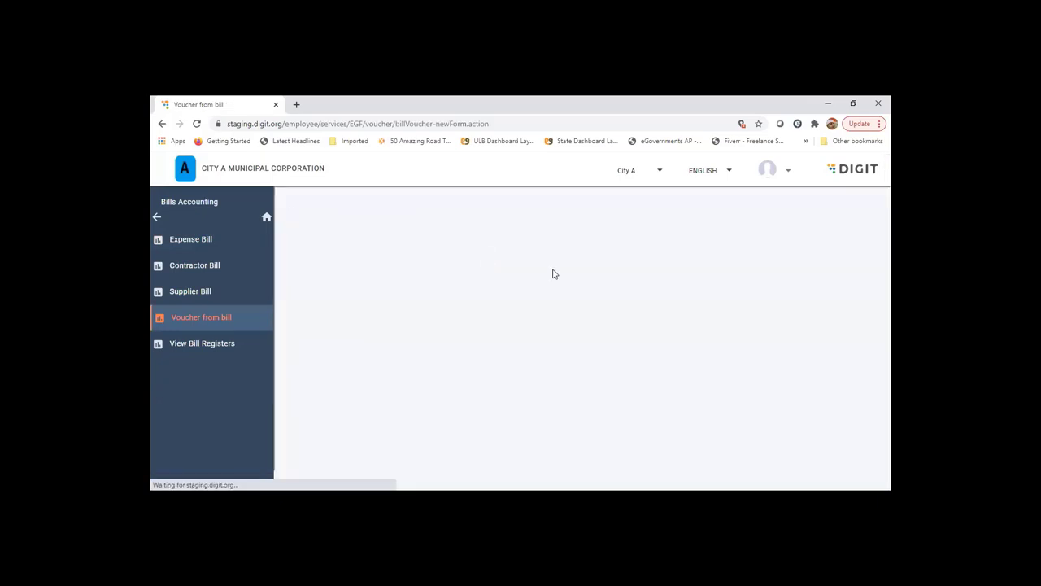
Search Expense bills again and open the 2,000 Street Lights bill for voucher generation
{"action": "left_click", "coordinate": [201, 317]}
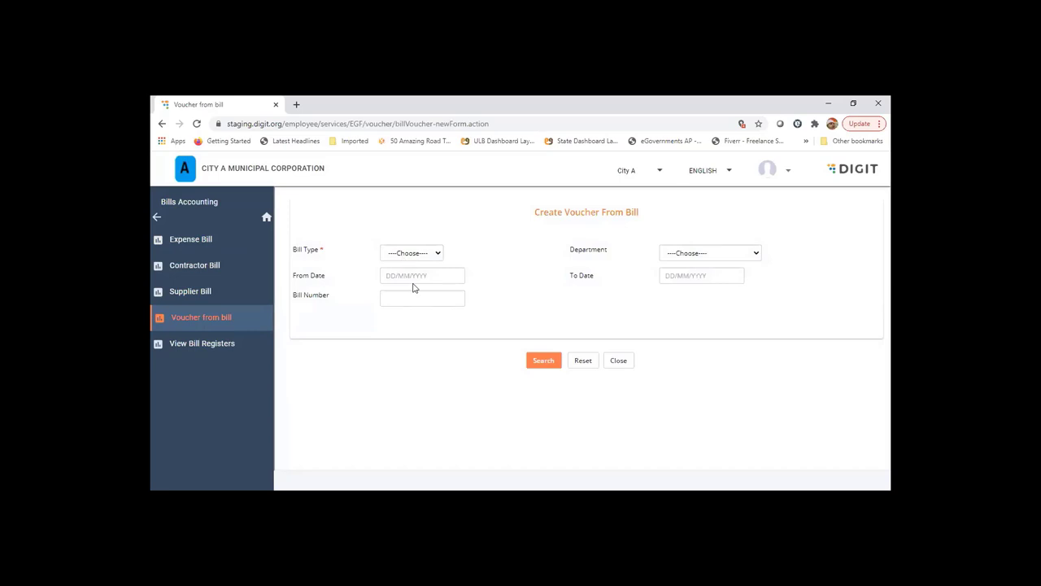
{"action": "left_click", "coordinate": [411, 252]}
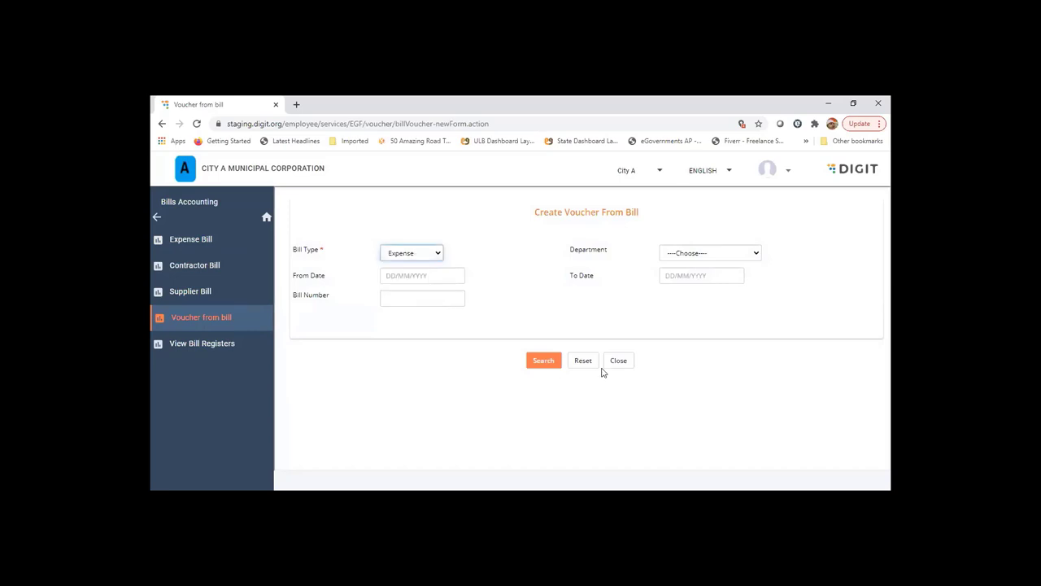
{"action": "left_click", "coordinate": [543, 361]}
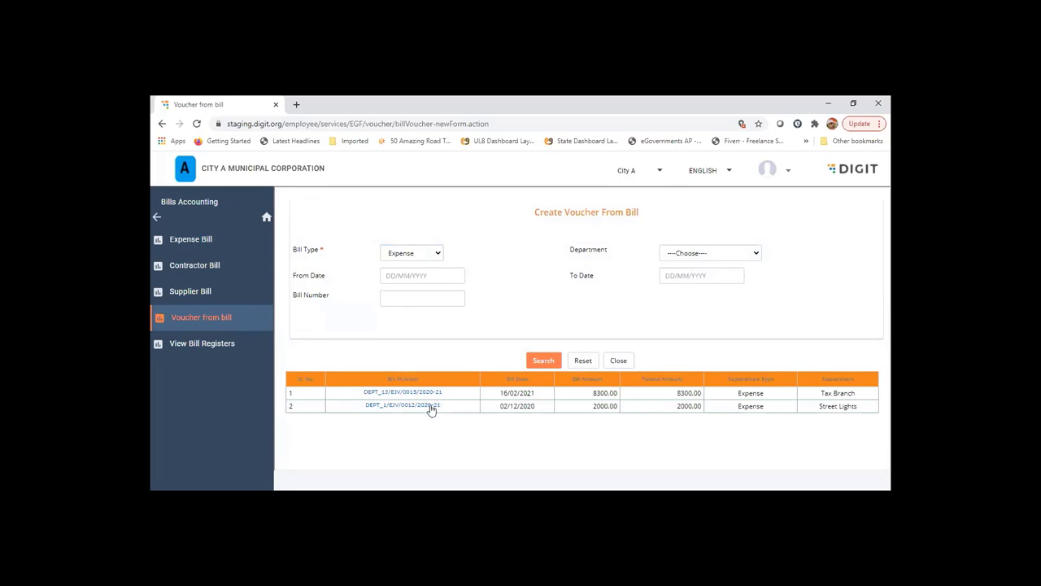
{"action": "left_click", "coordinate": [402, 405]}
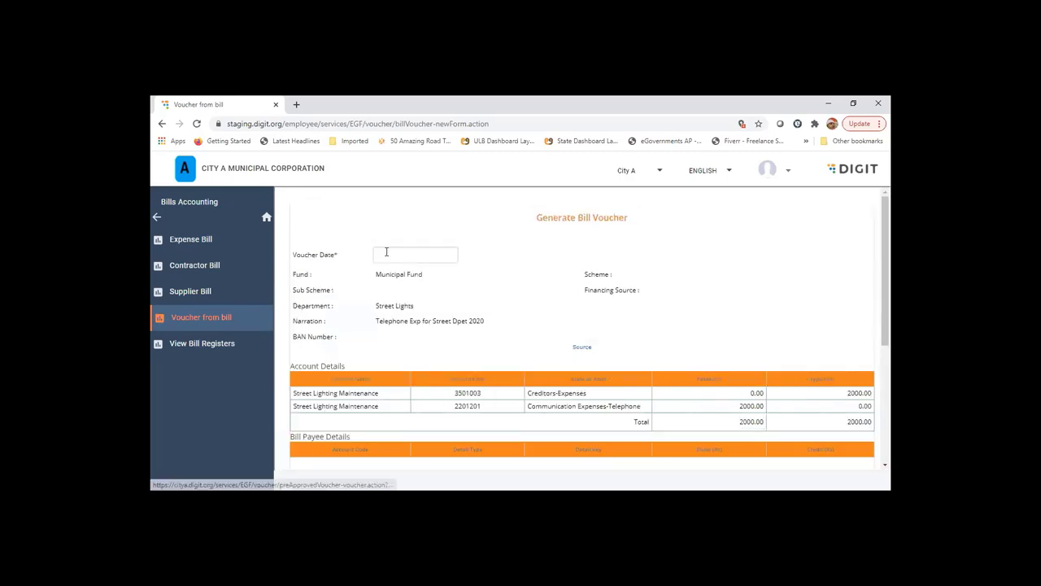
Pick the voucher date and Create And Approve, producing voucher 1/EJV/00000012/03/2020-21
{"action": "left_click", "coordinate": [415, 253]}
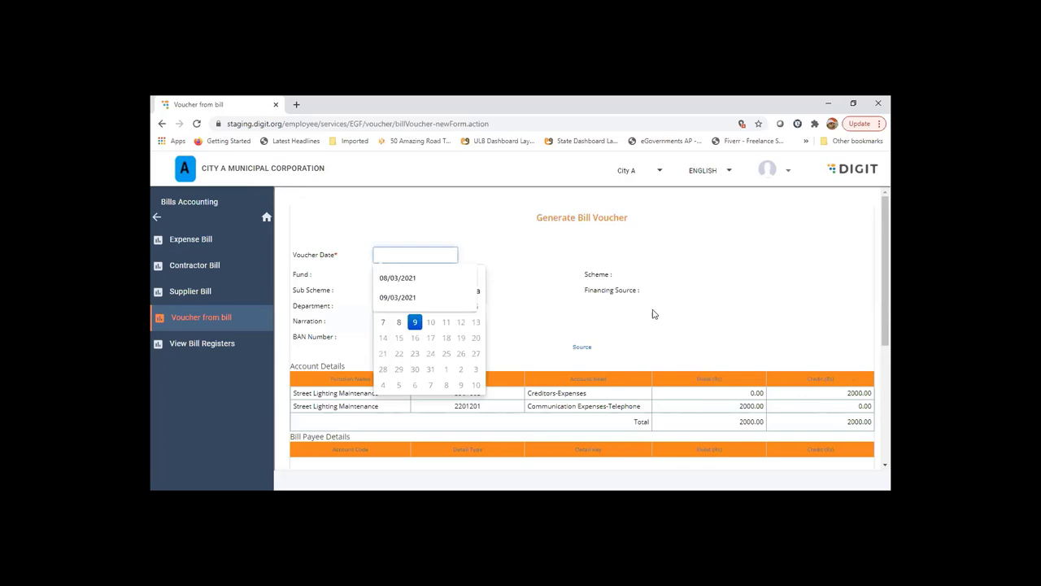
{"action": "scroll", "scroll_direction": "down", "scroll_amount": 3}
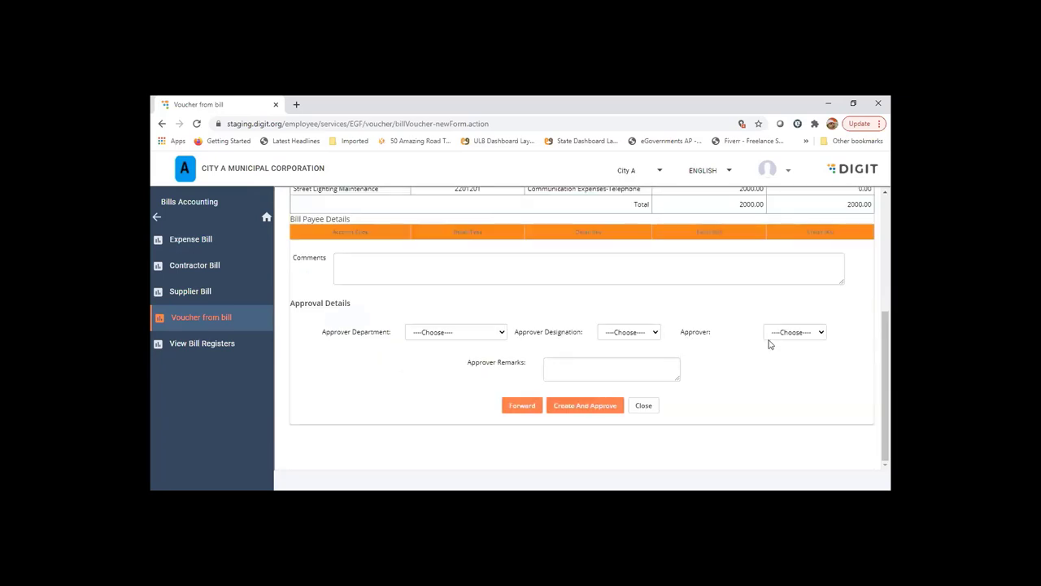
{"action": "left_click", "coordinate": [584, 405]}
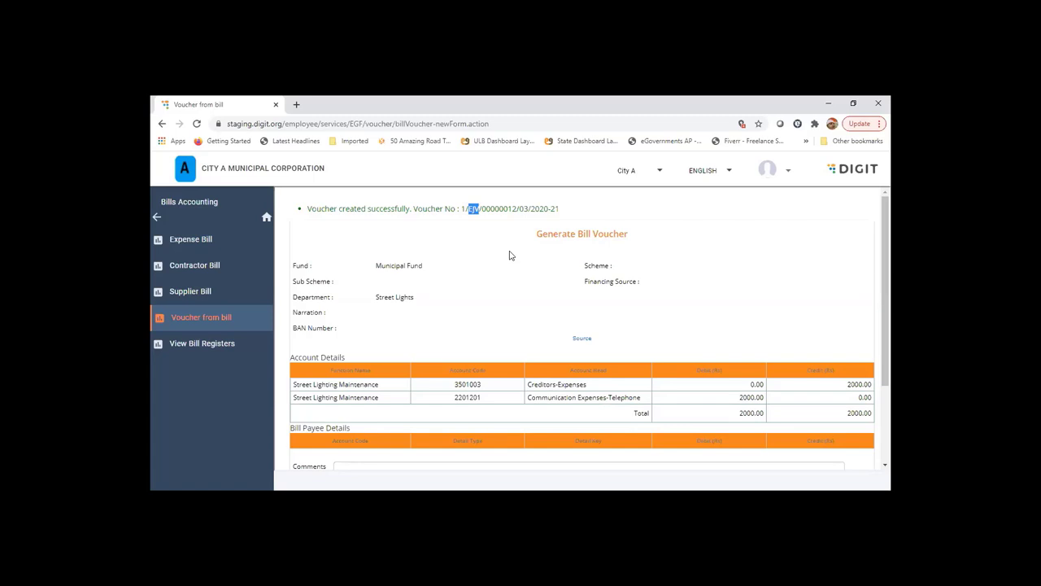
{"action": "mouse_move", "coordinate": [510, 251]}
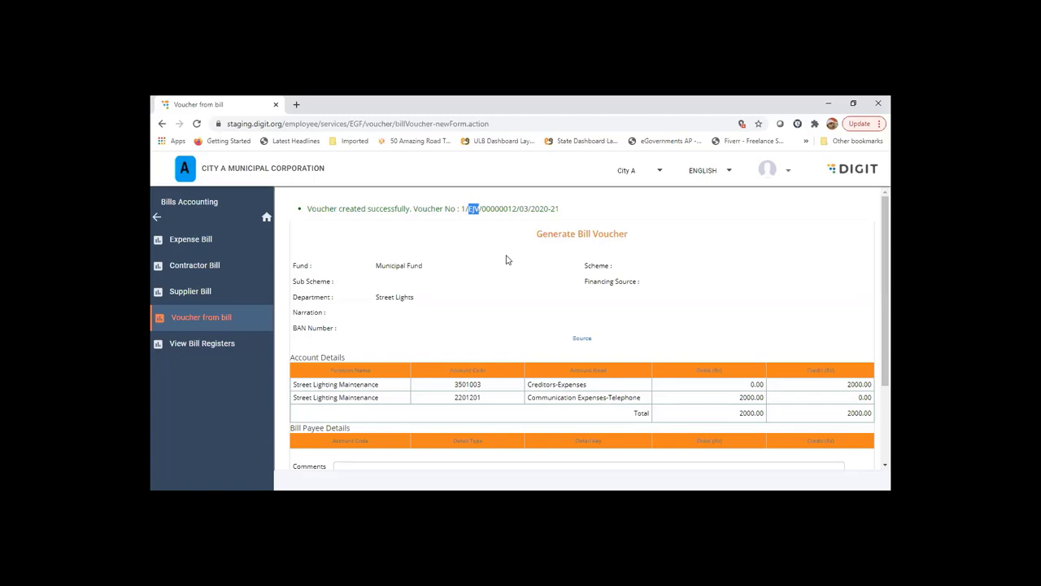
{"action": "scroll", "scroll_direction": "down", "scroll_amount": 3}
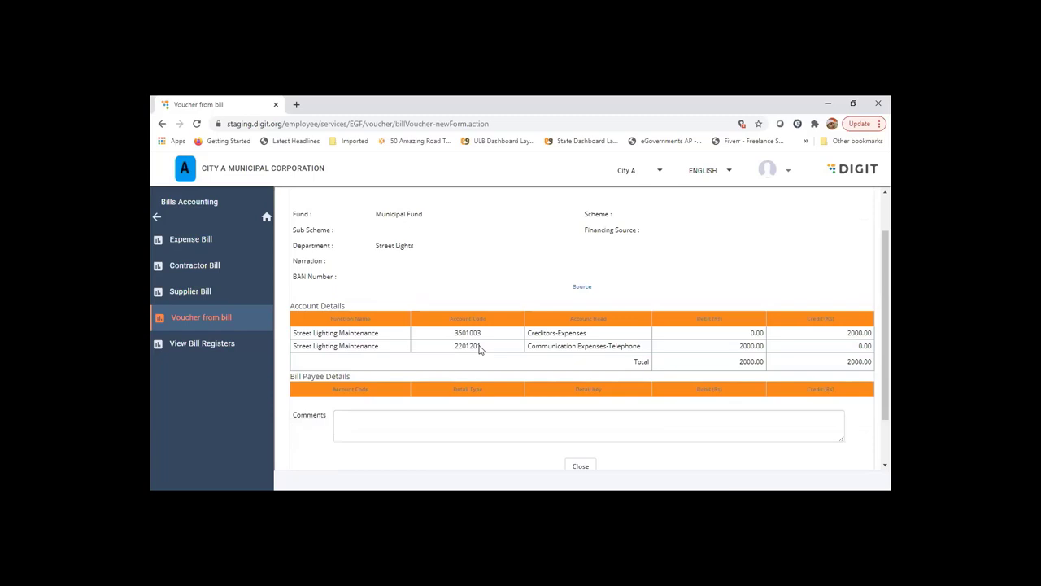
{"action": "scroll", "scroll_direction": "down", "scroll_amount": 3}
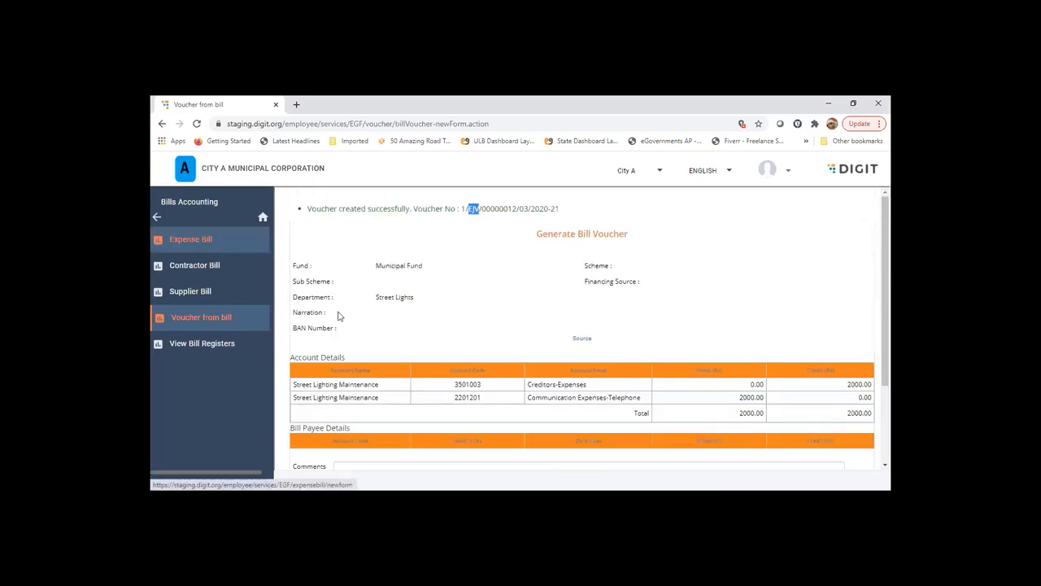
{"action": "mouse_move", "coordinate": [216, 310]}
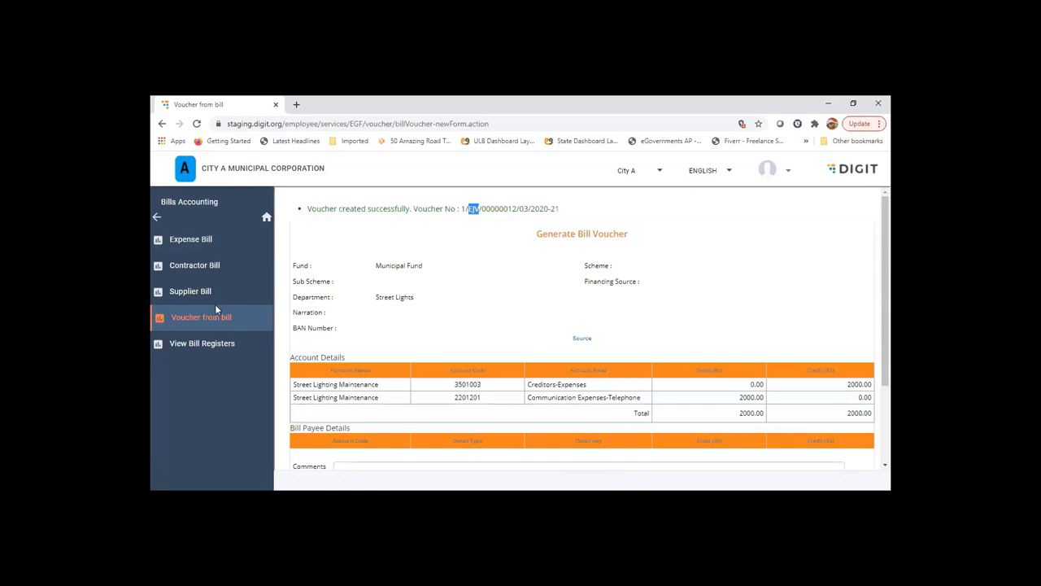